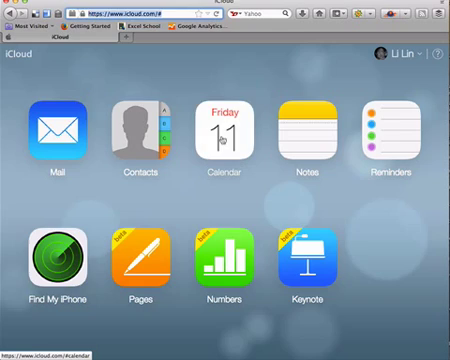
Launch Calendar from the iCloud home screen, landing on April 11, 2014
{"action": "left_click", "coordinate": [224, 136]}
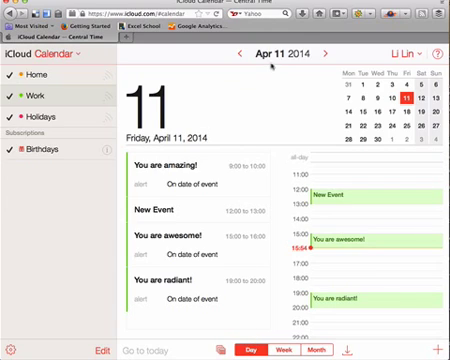
{"action": "mouse_move", "coordinate": [288, 56]}
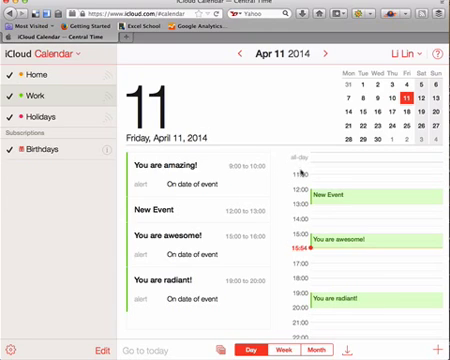
{"action": "scroll", "scroll_direction": "down", "scroll_amount": 3}
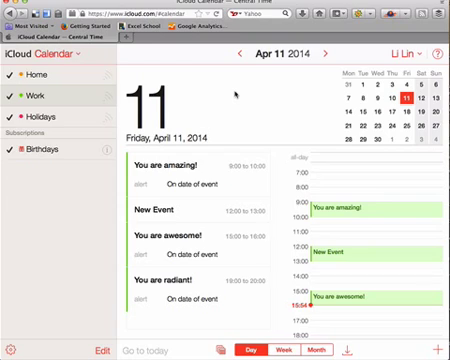
{"action": "mouse_move", "coordinate": [318, 188]}
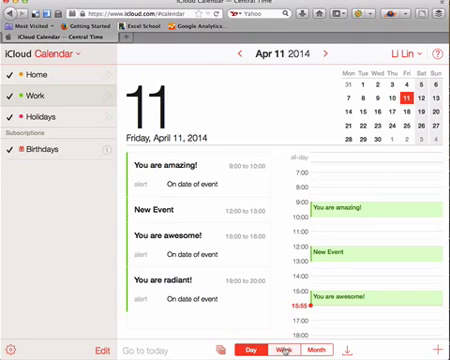
Switch the calendar to Week view for April 7–13, 2014
{"action": "left_click", "coordinate": [282, 350]}
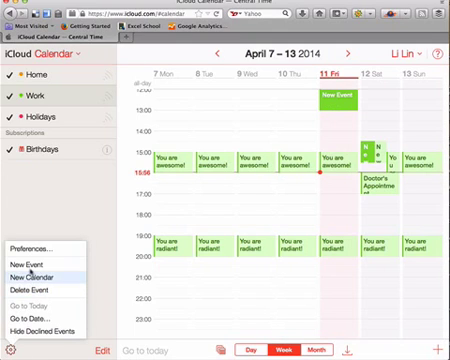
{"action": "mouse_move", "coordinate": [36, 278]}
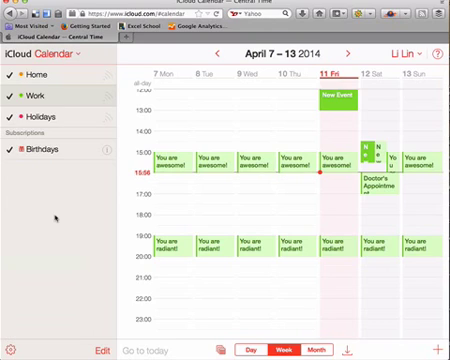
{"action": "mouse_move", "coordinate": [276, 308]}
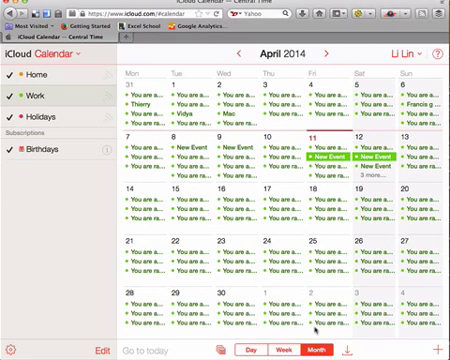
{"action": "mouse_move", "coordinate": [330, 192]}
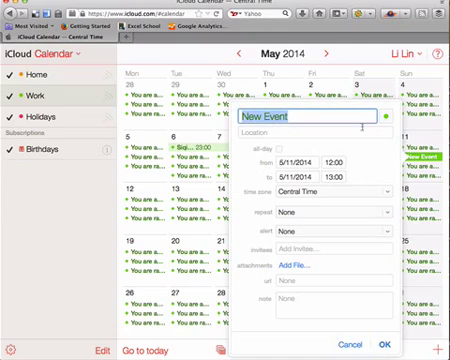
Create the all-day event 'Do Something' at location Home on May 11, 2014
{"action": "type", "text": "Do"}
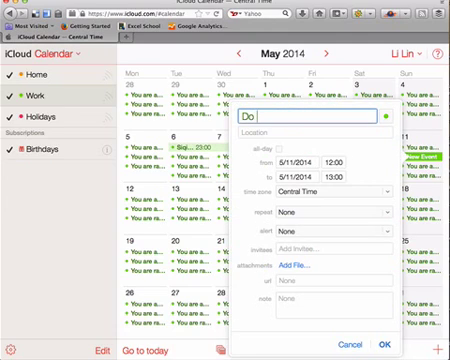
{"action": "type", "text": "Something"}
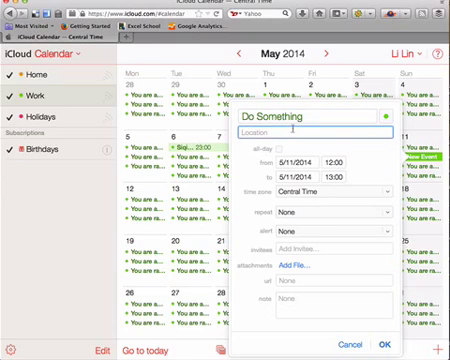
{"action": "type", "text": "Home"}
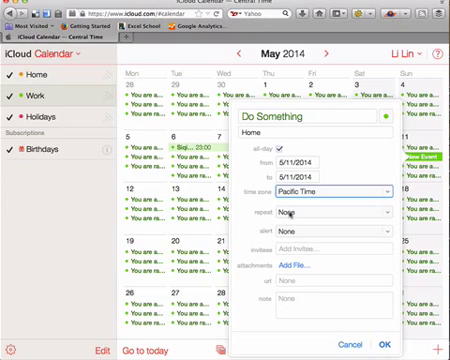
{"action": "left_click", "coordinate": [320, 212]}
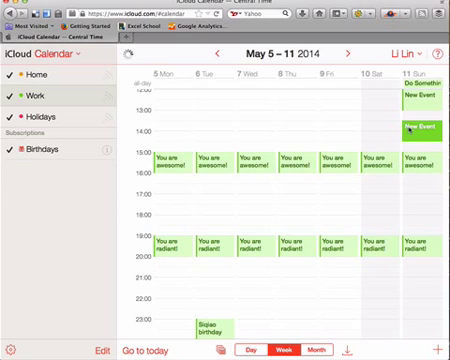
Show May 11, 2014 in Day view and add a new untitled calendar to the list
{"action": "scroll", "scroll_direction": "up", "scroll_amount": 3}
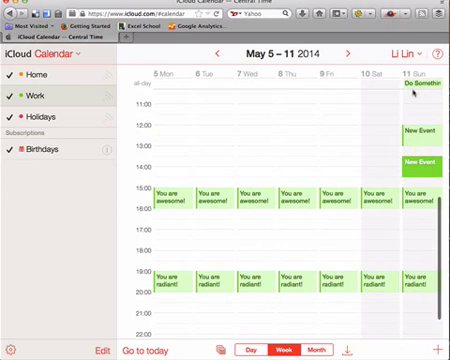
{"action": "left_click", "coordinate": [420, 70]}
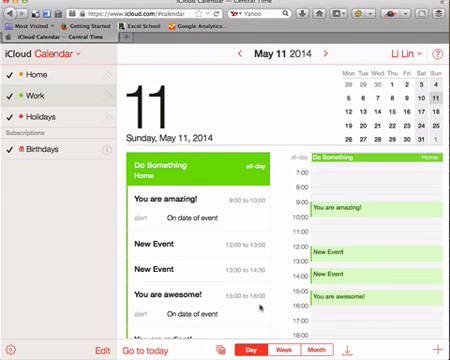
{"action": "mouse_move", "coordinate": [172, 172]}
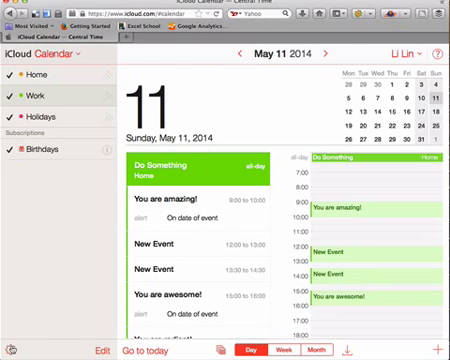
{"action": "left_click", "coordinate": [8, 352]}
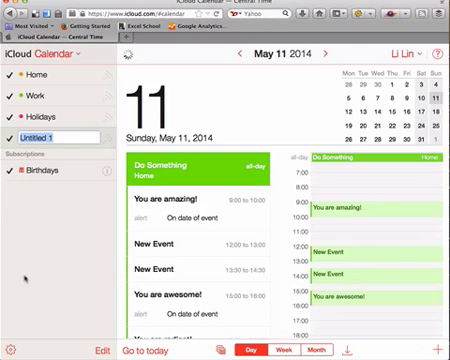
Name the new calendar 'Fun' and return to the May 2014 month view
{"action": "type", "text": "Fun"}
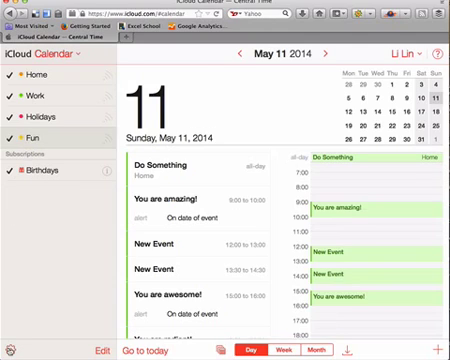
{"action": "left_click", "coordinate": [10, 350]}
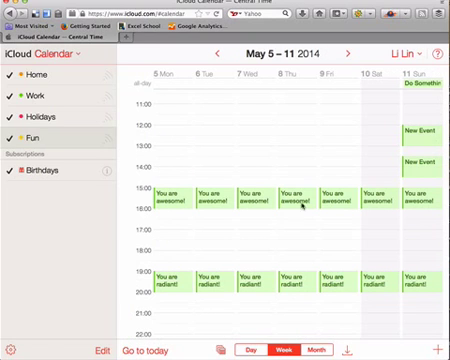
{"action": "left_click", "coordinate": [318, 352]}
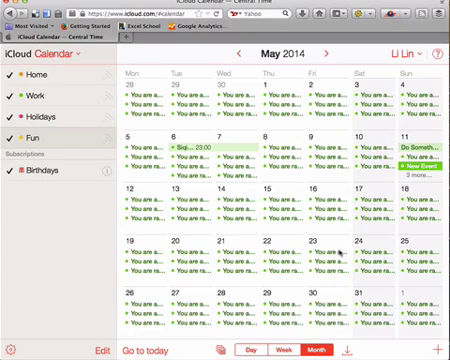